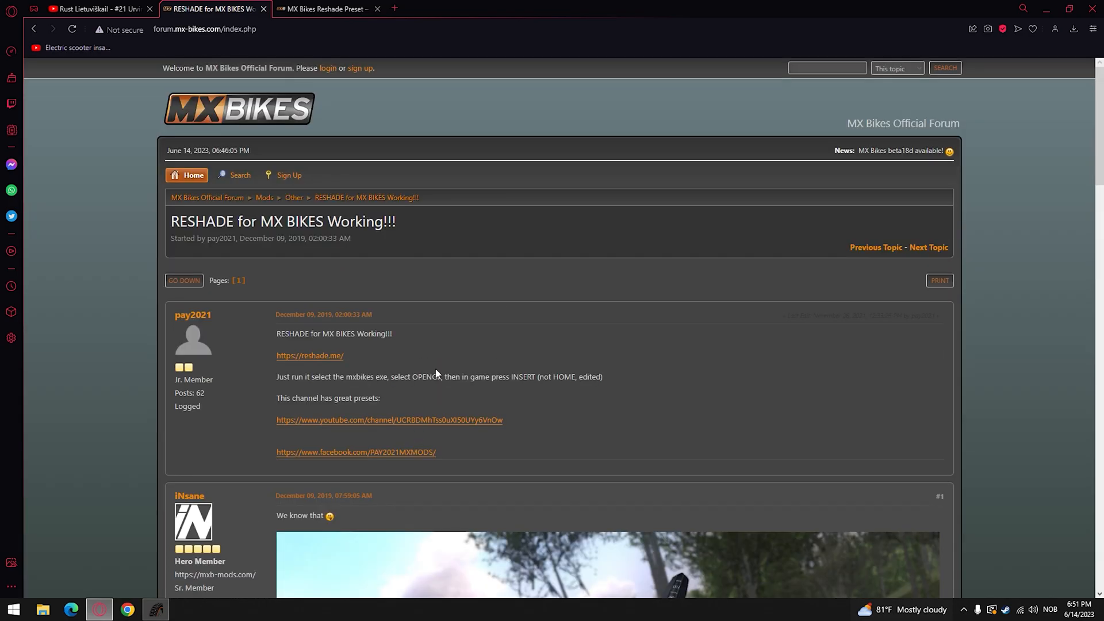
Step: Reach the reshade.me download section from the linked post to get ReShade 5.8.0
scroll("down", 3)
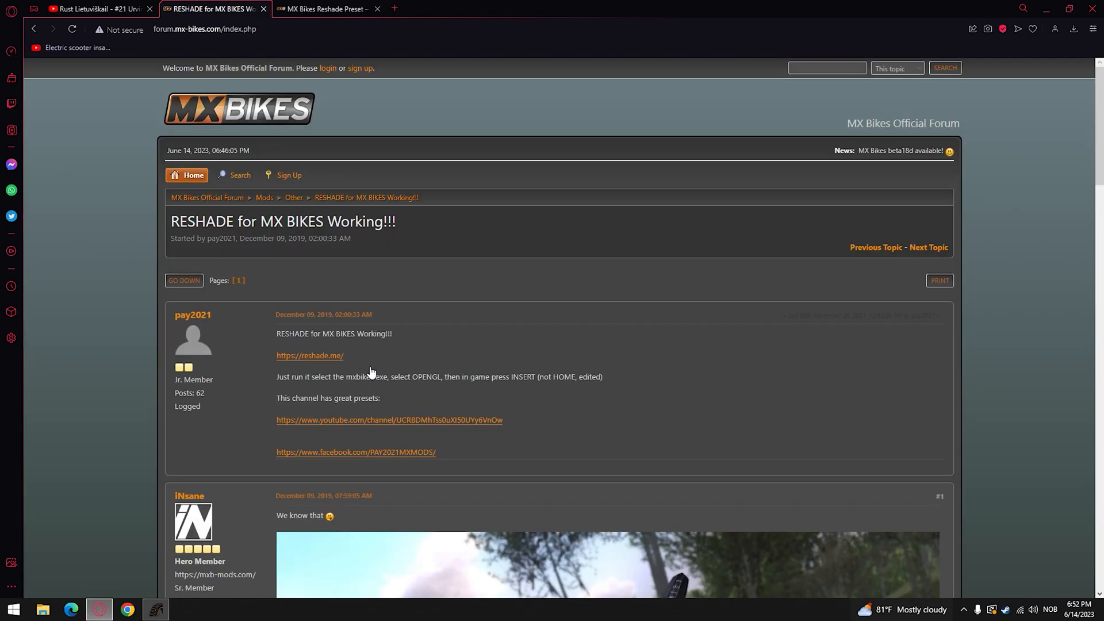
scroll("down", 3)
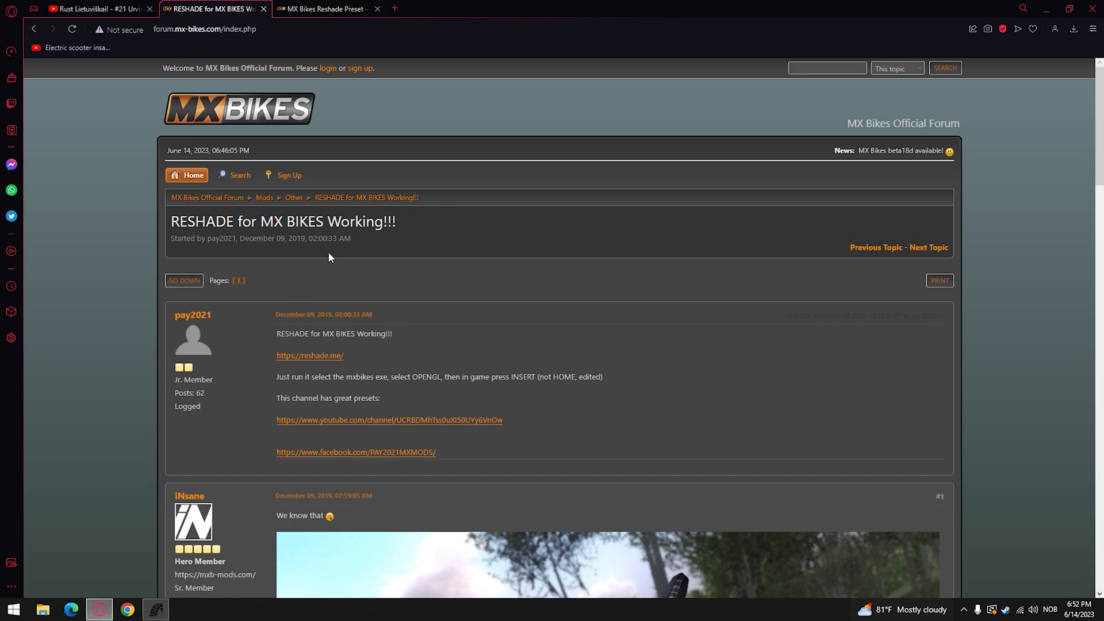
scroll("down", 3)
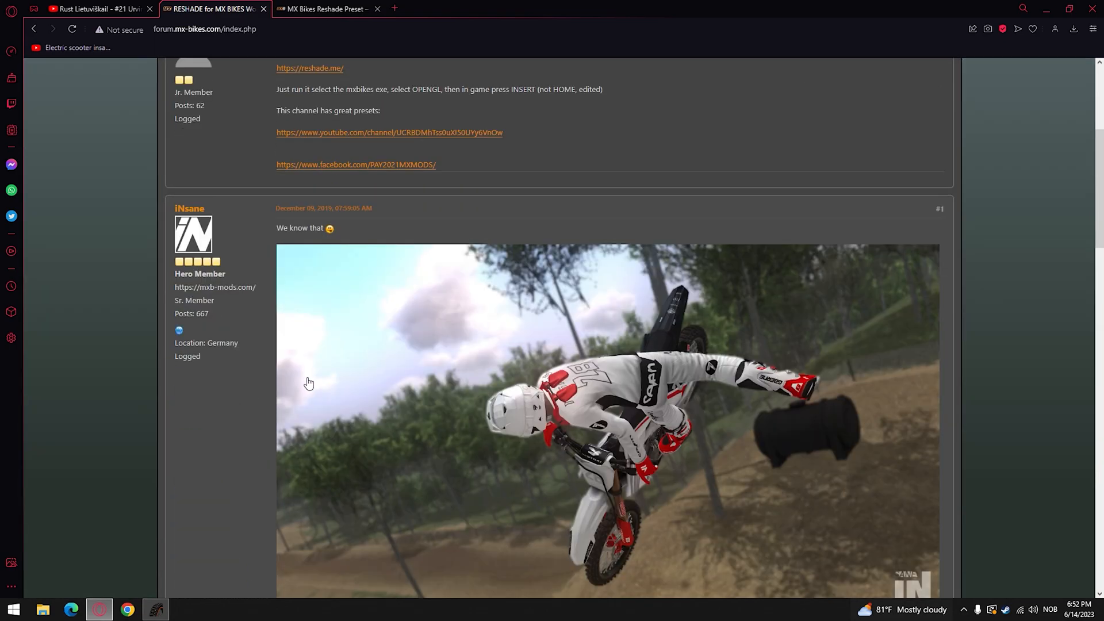
scroll("up", 3)
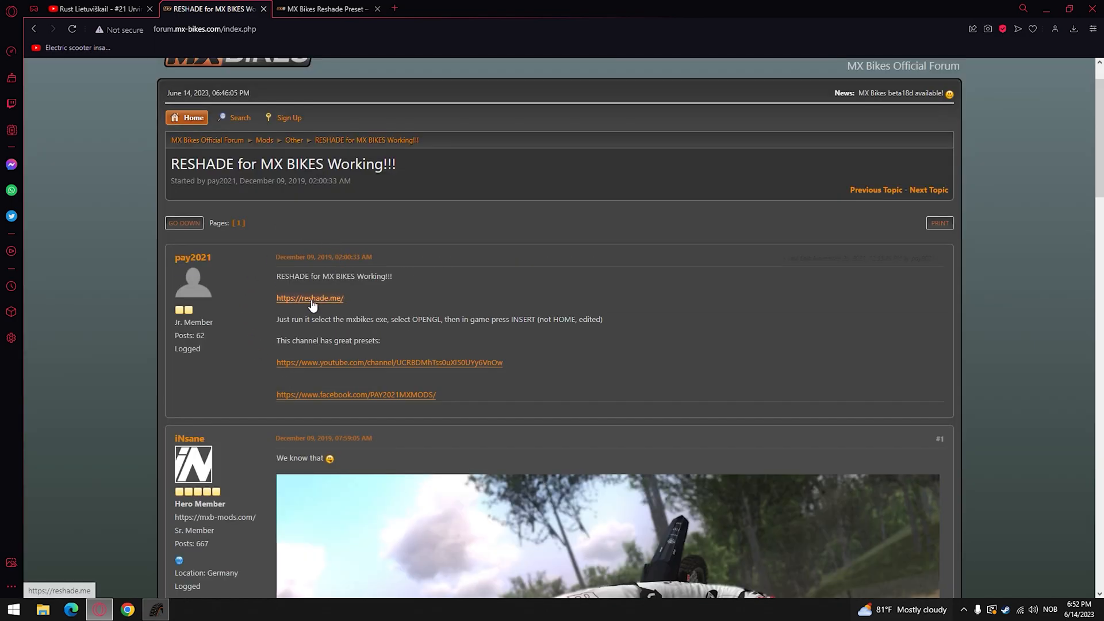
left_click(309, 298)
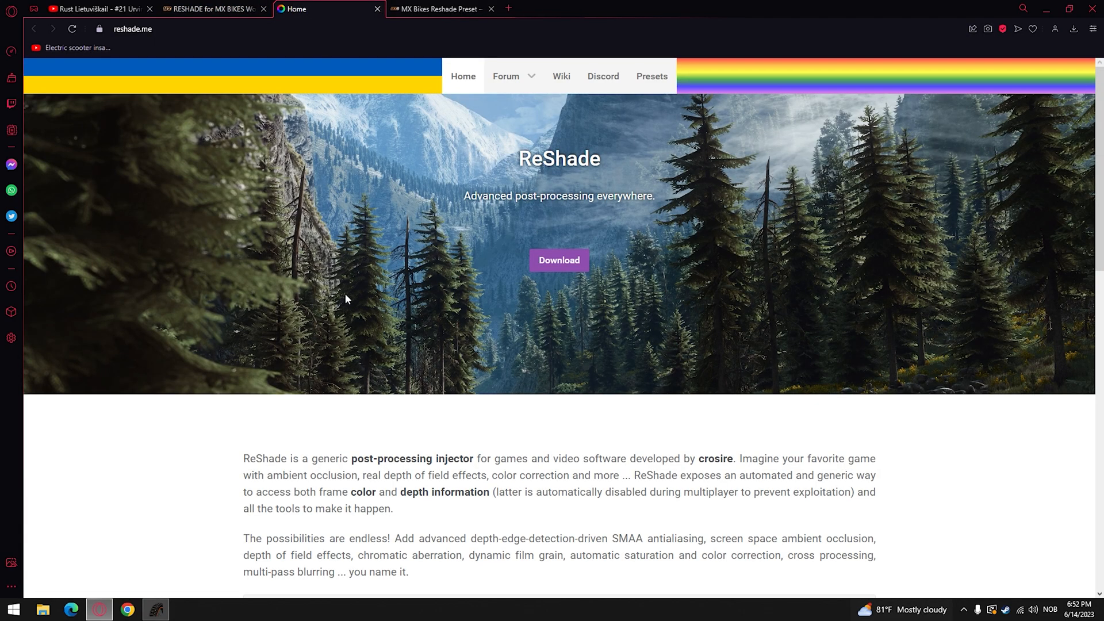
left_click(558, 260)
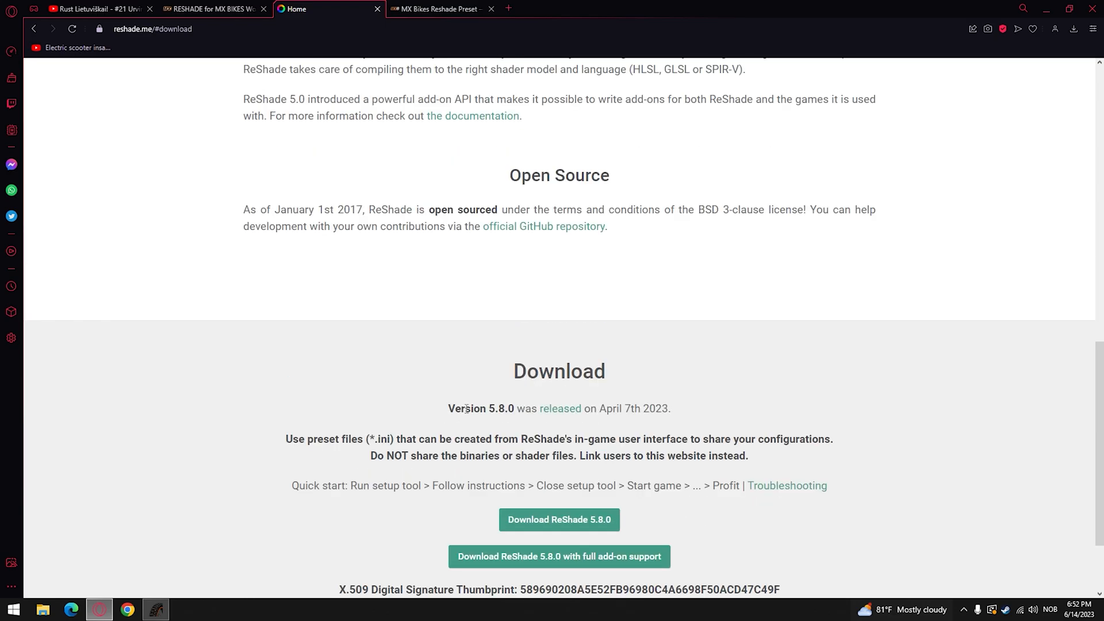
scroll("down", 3)
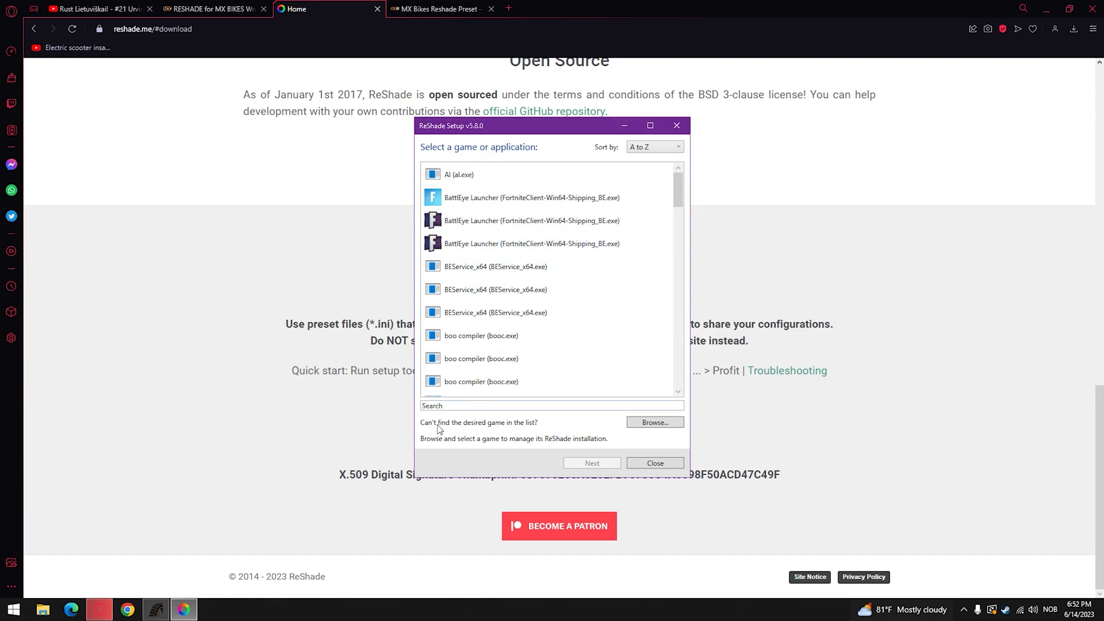
mouse_move(462, 423)
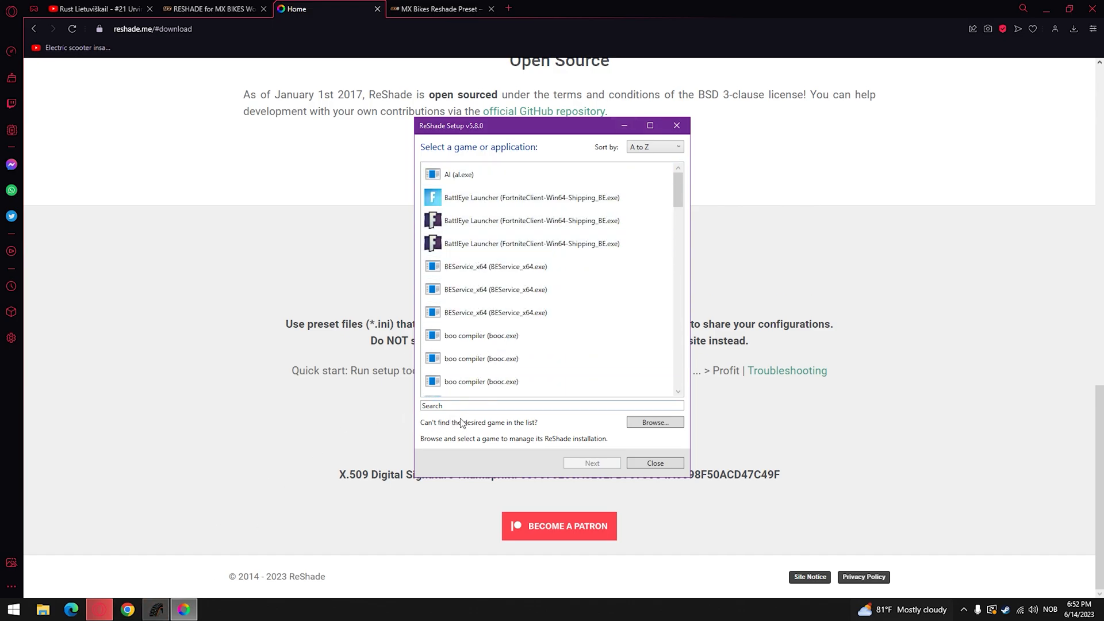
Step: Search 'mx bikes', target Mxbikes and choose OpenGL as its rendering API
left_click(493, 405)
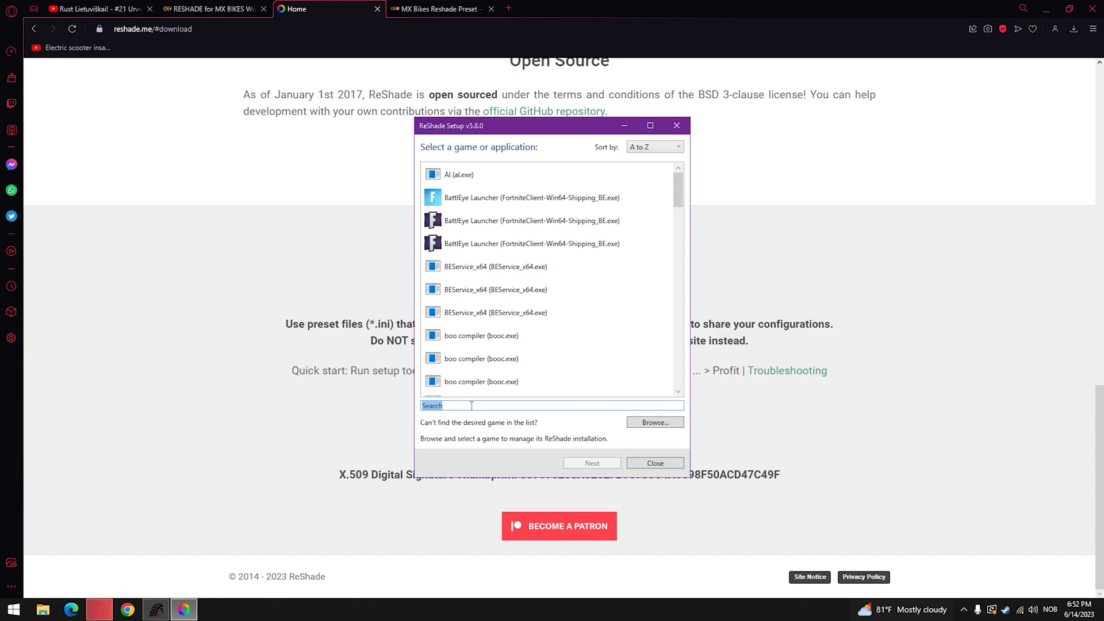
type("mx bikes")
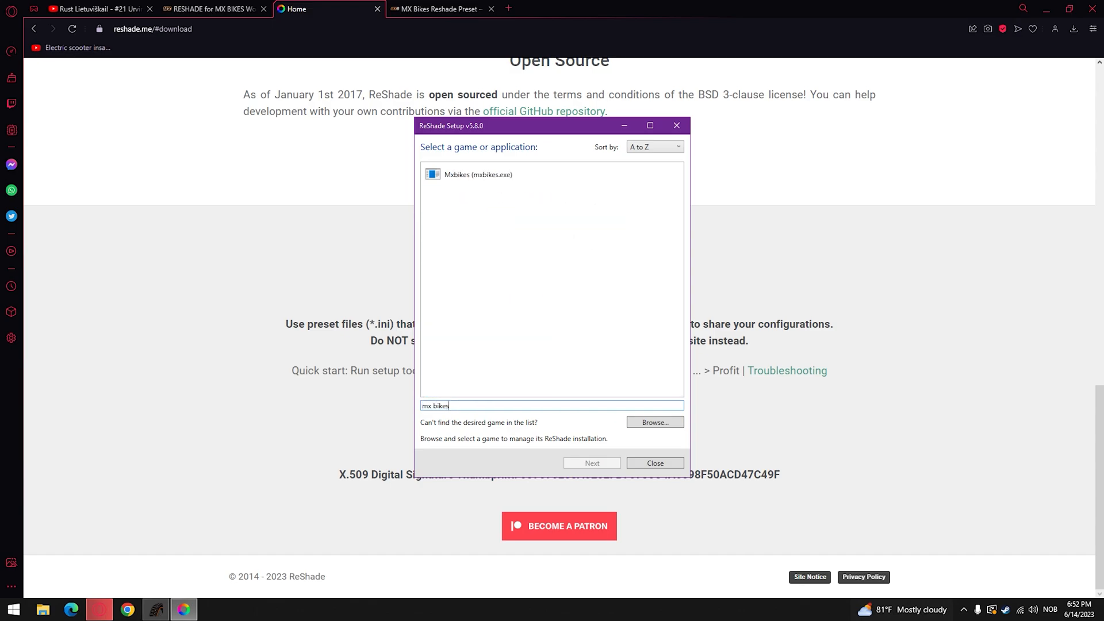
left_click(479, 175)
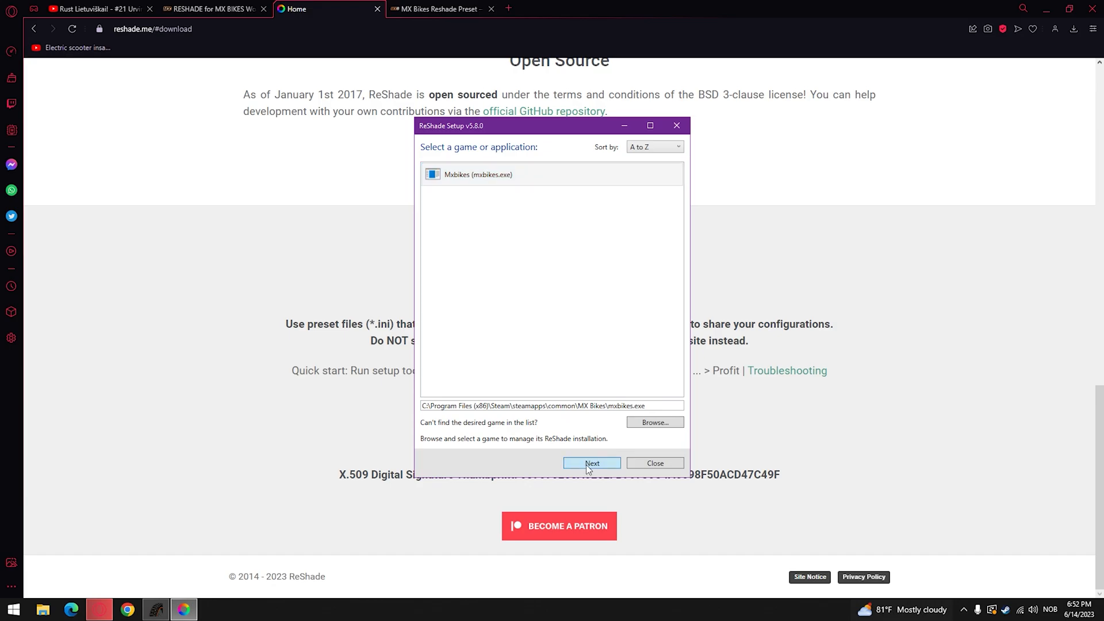
left_click(591, 463)
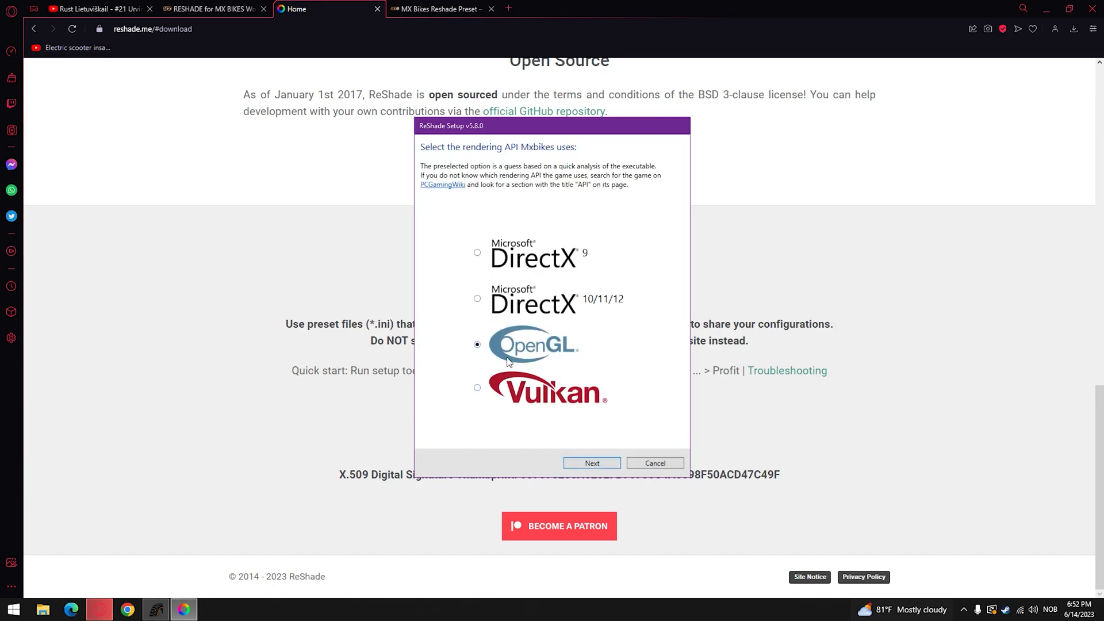
left_click(591, 464)
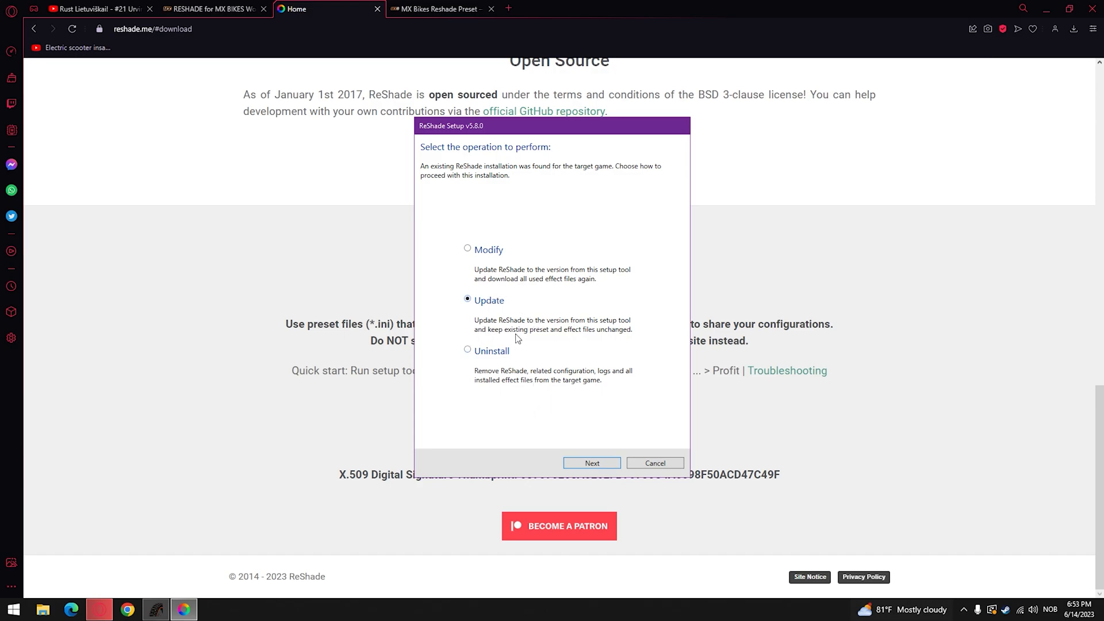
mouse_move(571, 475)
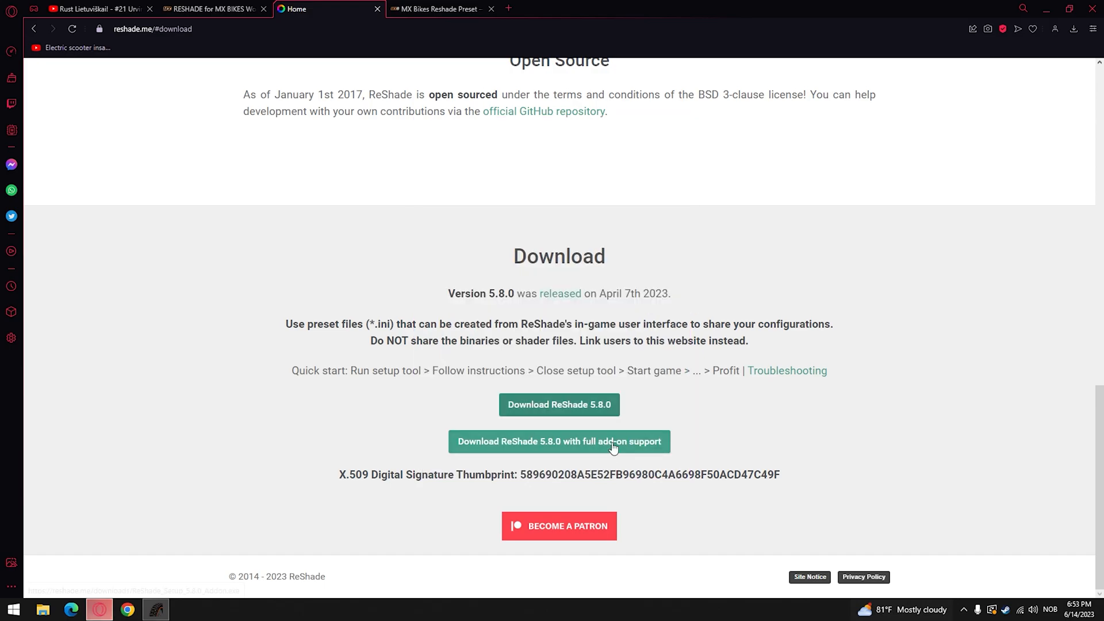
Step: Download the K5Ash preset archive via the MediaFire link on the MX Bikes ReShade Preset page
scroll("up", 3)
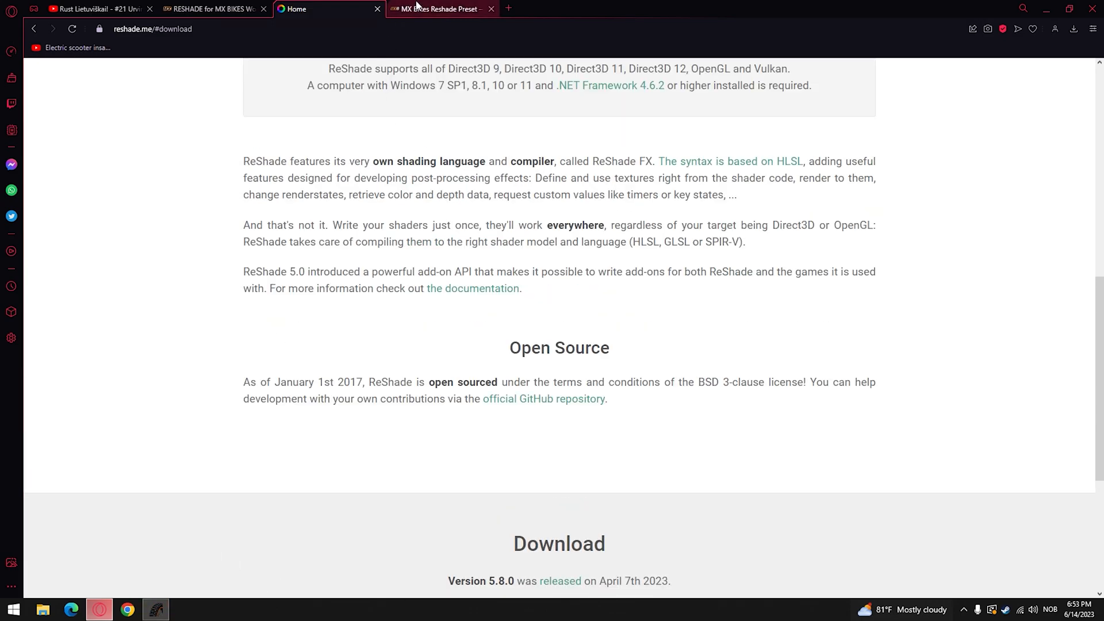
left_click(437, 8)
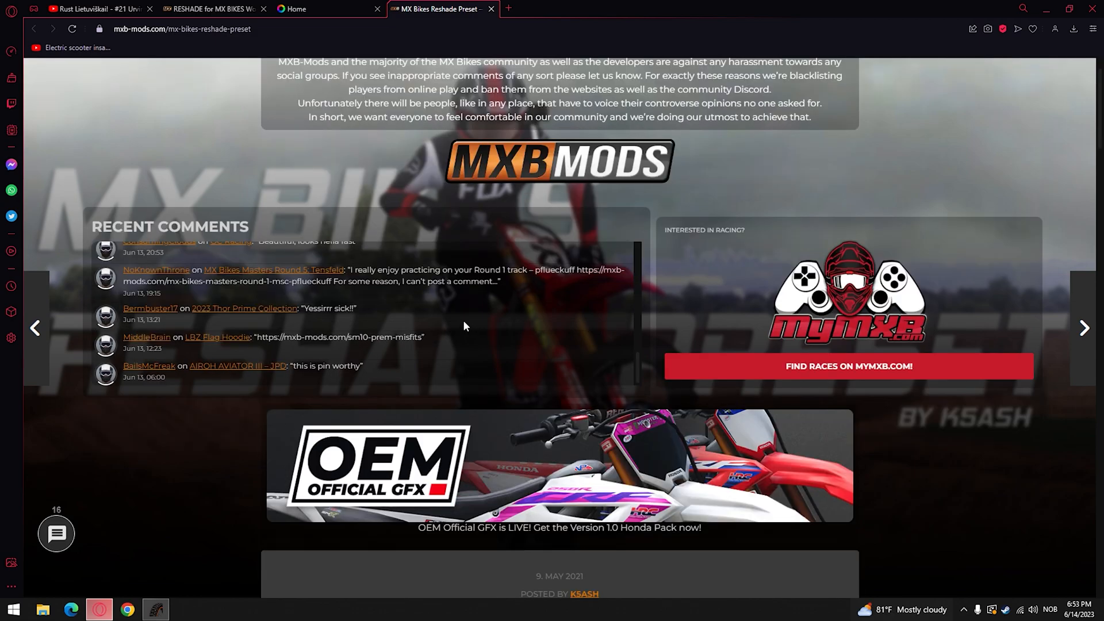
scroll("down", 3)
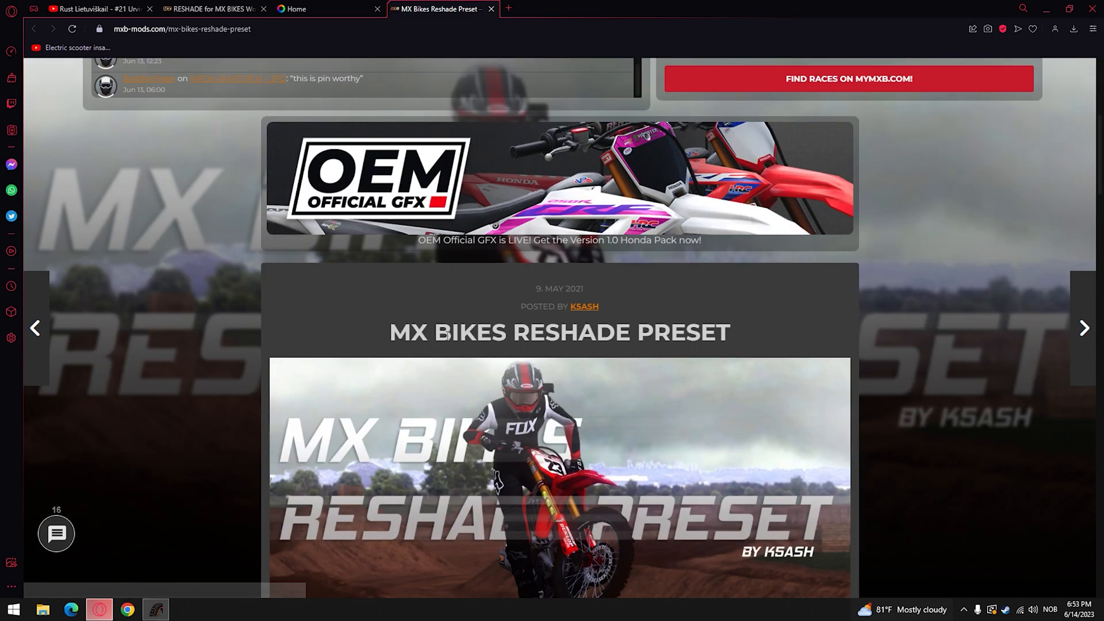
scroll("down", 3)
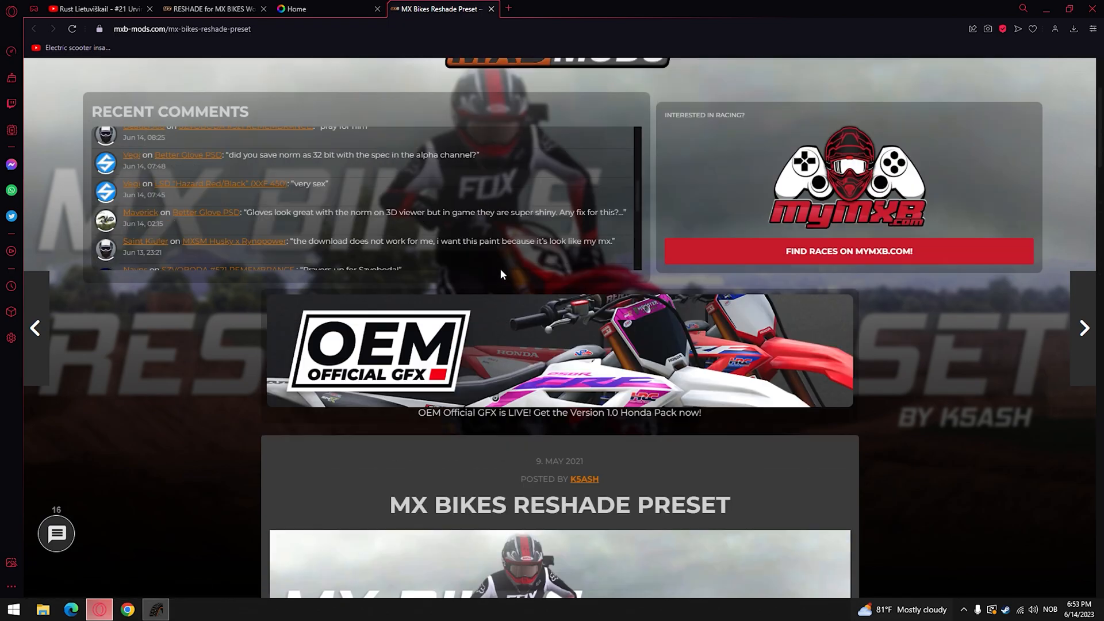
scroll("down", 3)
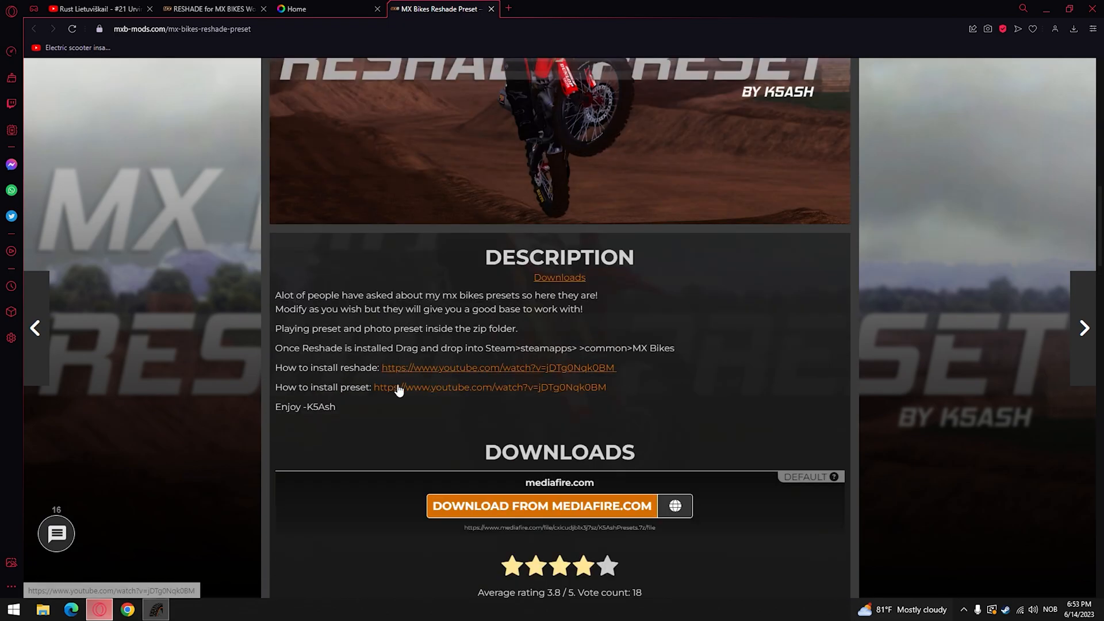
left_click(497, 367)
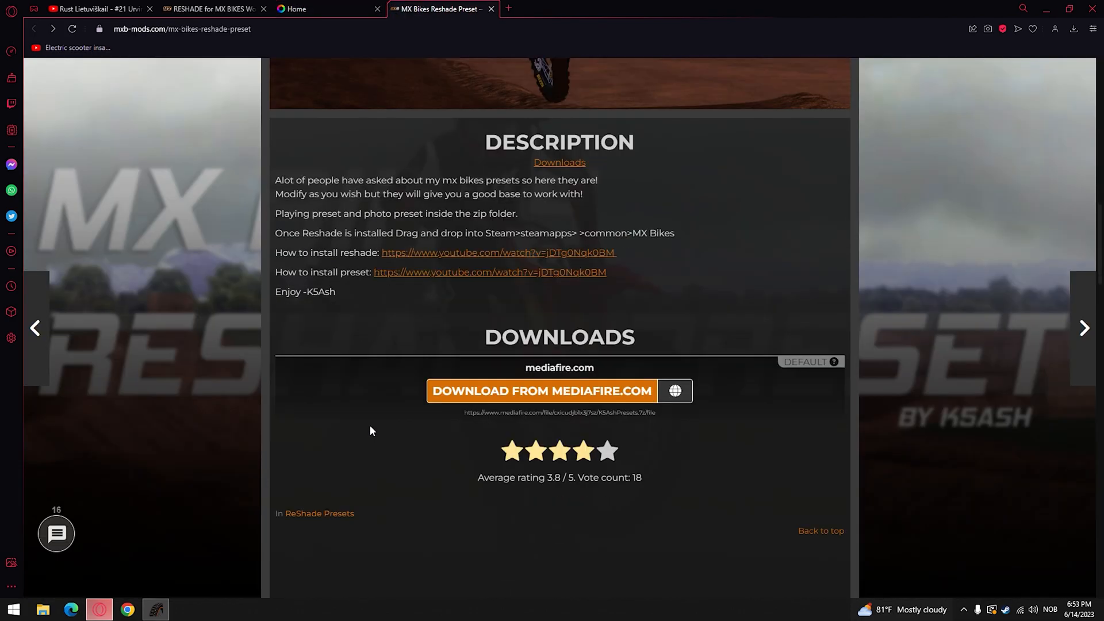
left_click(539, 391)
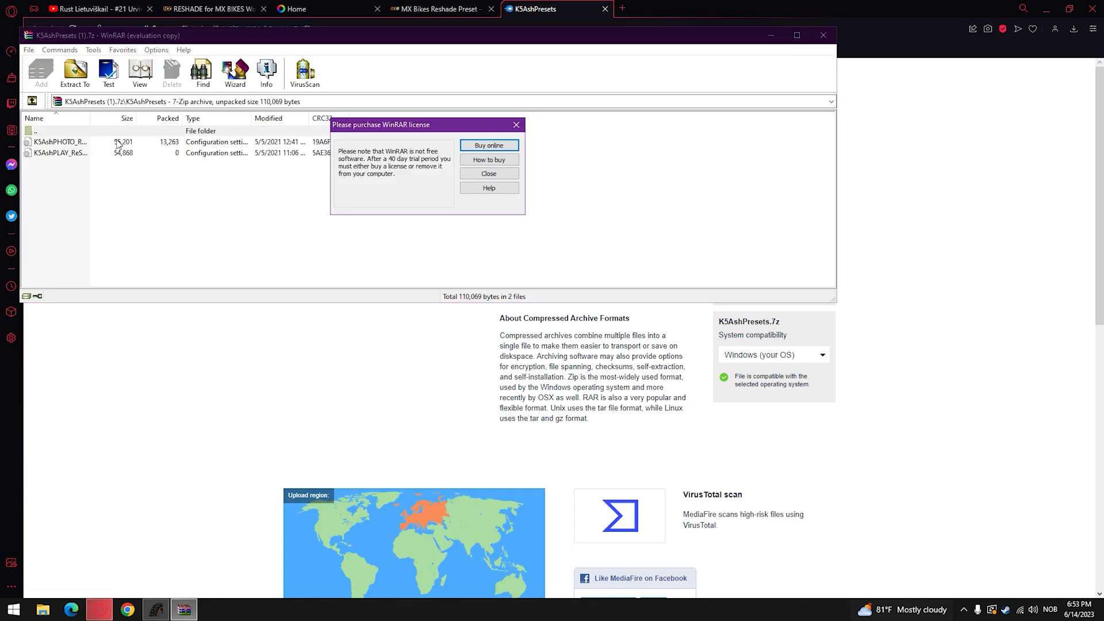
Step: Dismiss WinRAR's licence reminder and bring up a File Explorer window
left_click(488, 174)
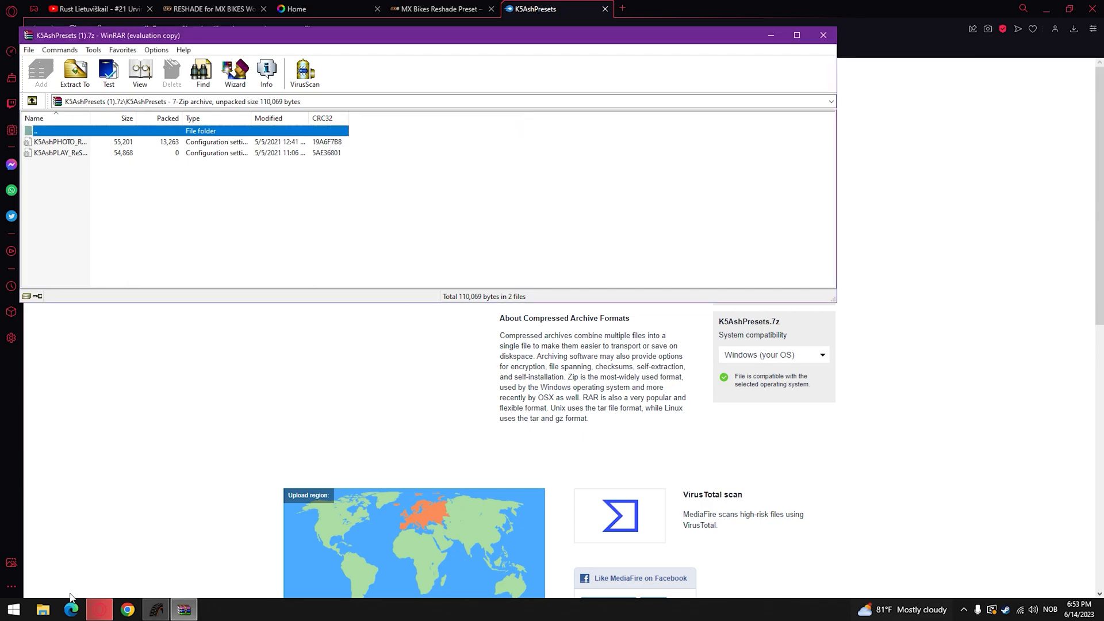
left_click(42, 609)
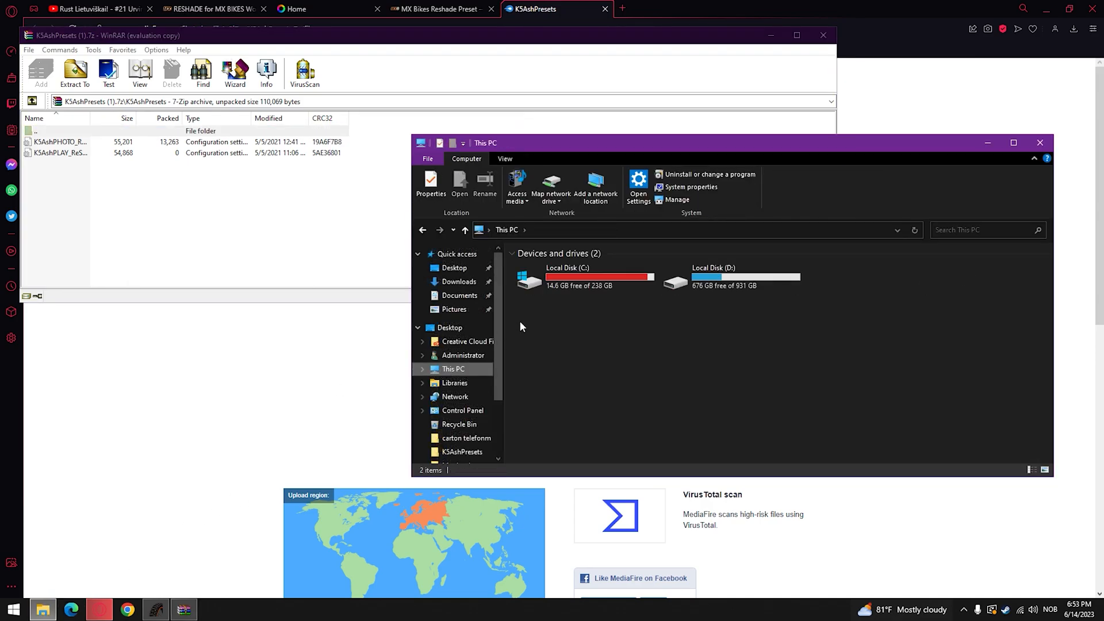
Step: Navigate to the MX Bikes Steam folder and replace its preset .ini files with the K5Ash ones
left_click(567, 276)
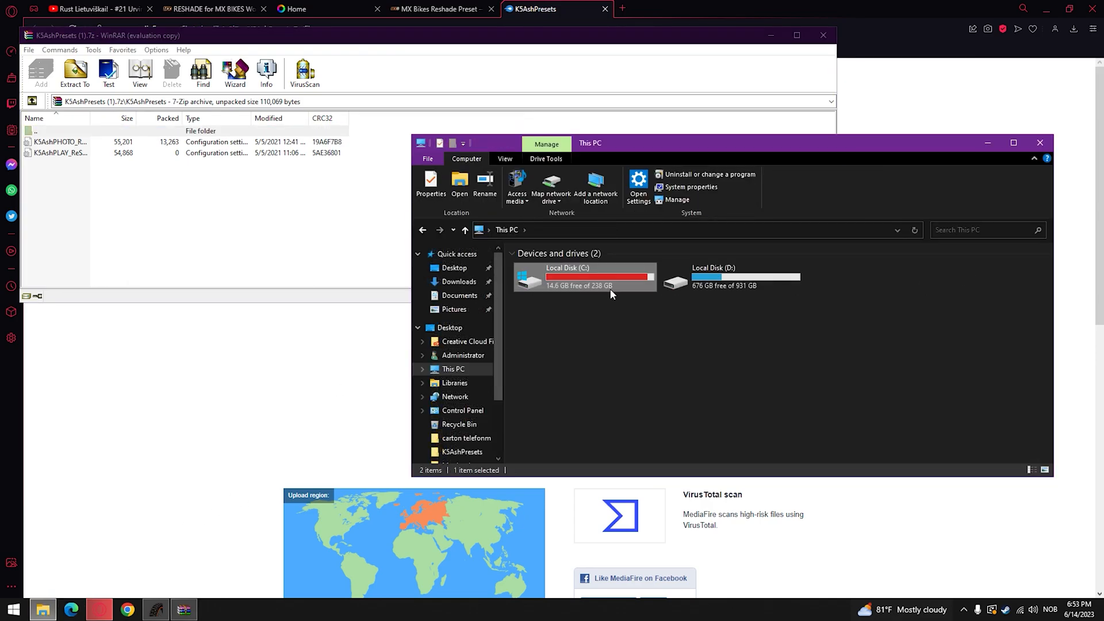
double_click(584, 276)
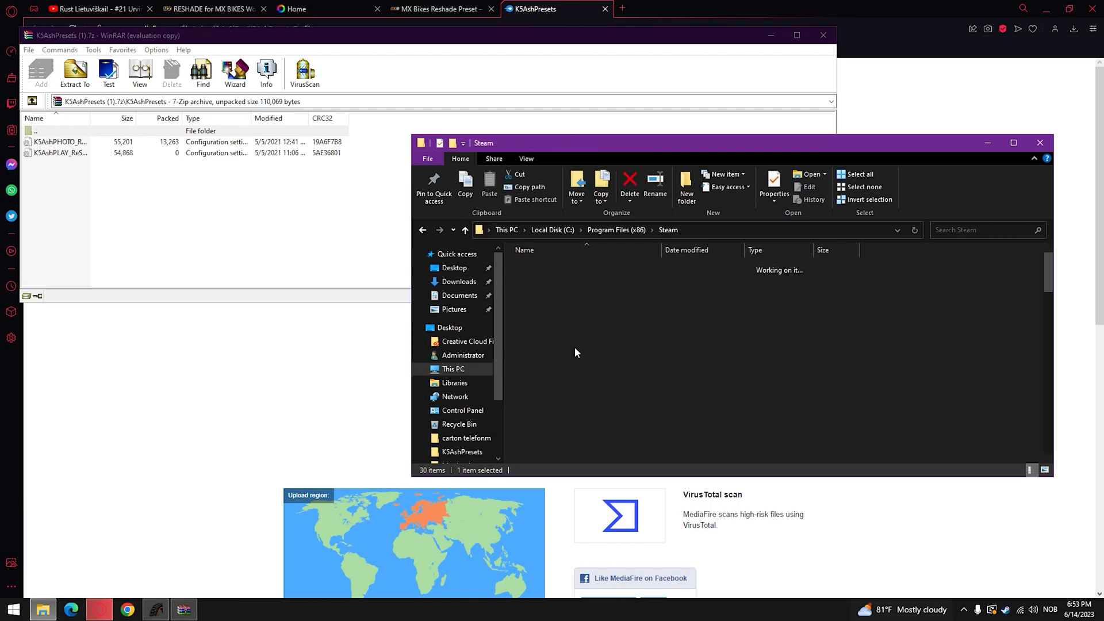
left_click(542, 324)
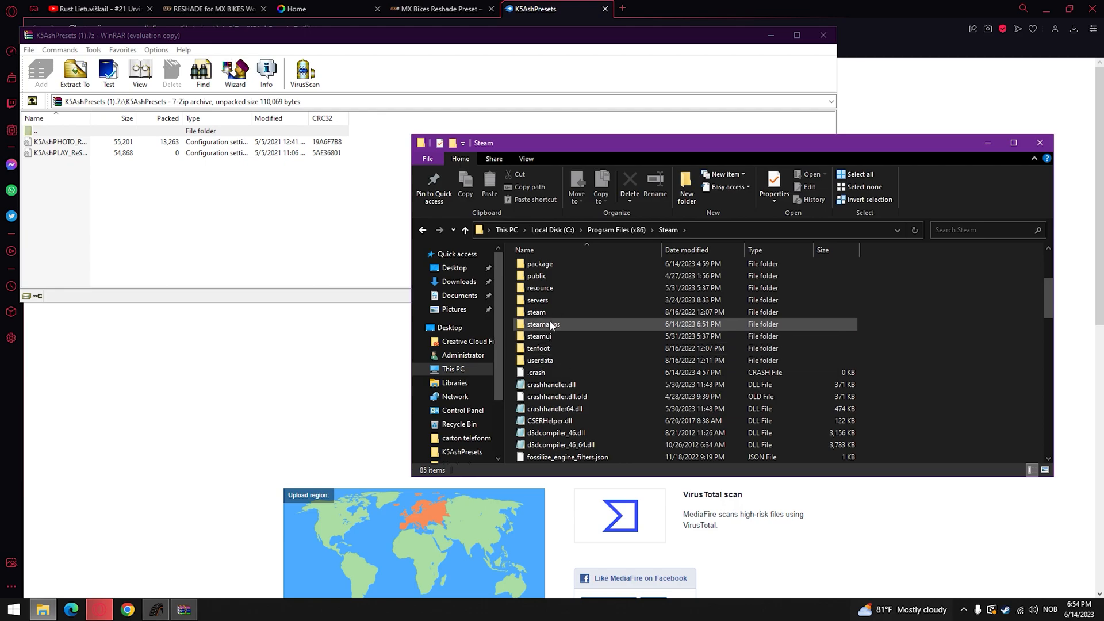
double_click(542, 324)
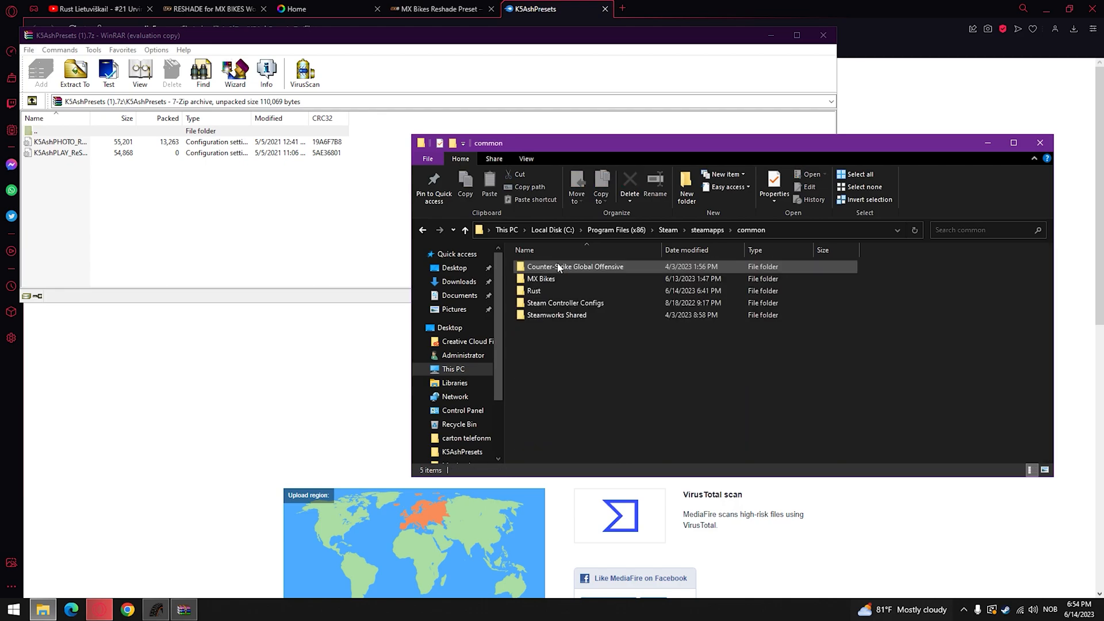
double_click(541, 278)
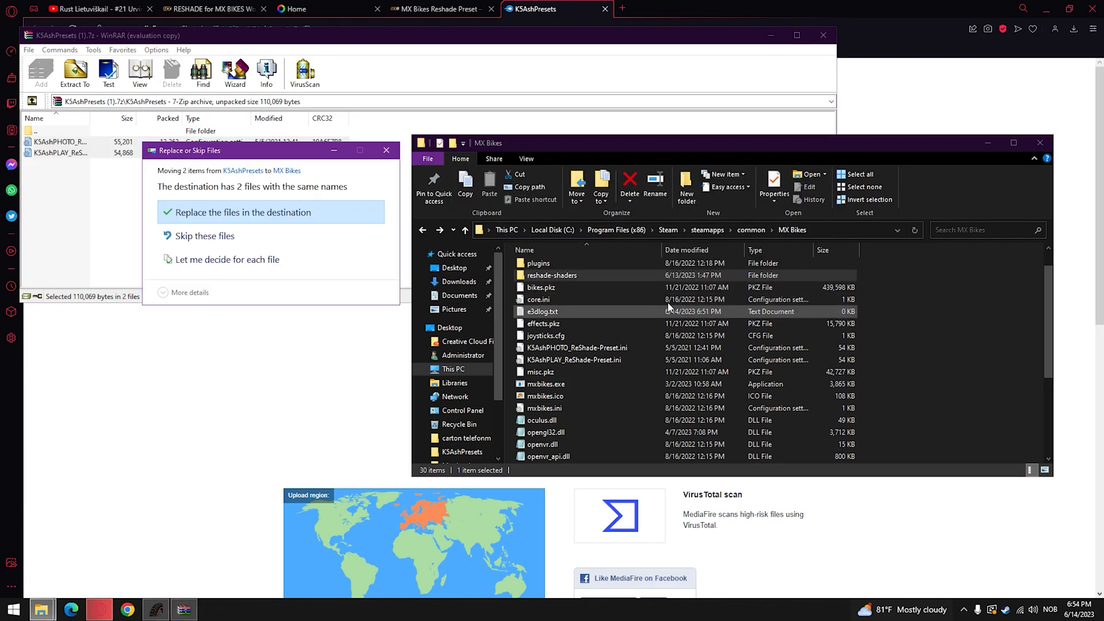
left_click(241, 211)
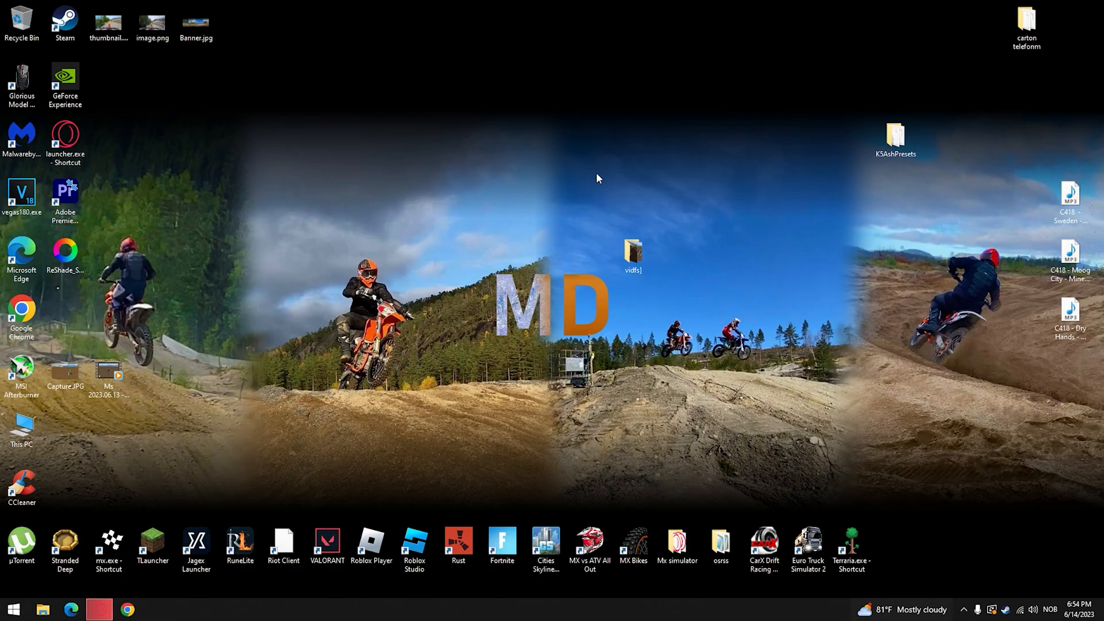
Step: Launch MX Bikes from its desktop shortcut
double_click(633, 541)
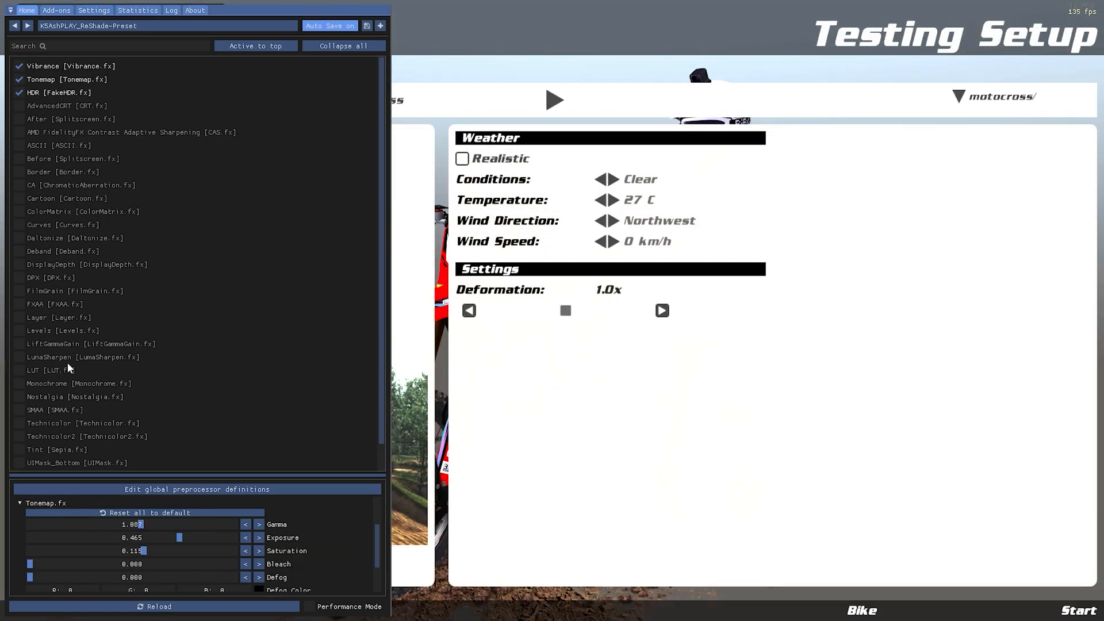
Step: Switch off HDR and Tonemap in the overlay, then start the Big Air Motocross test session
left_click(19, 92)
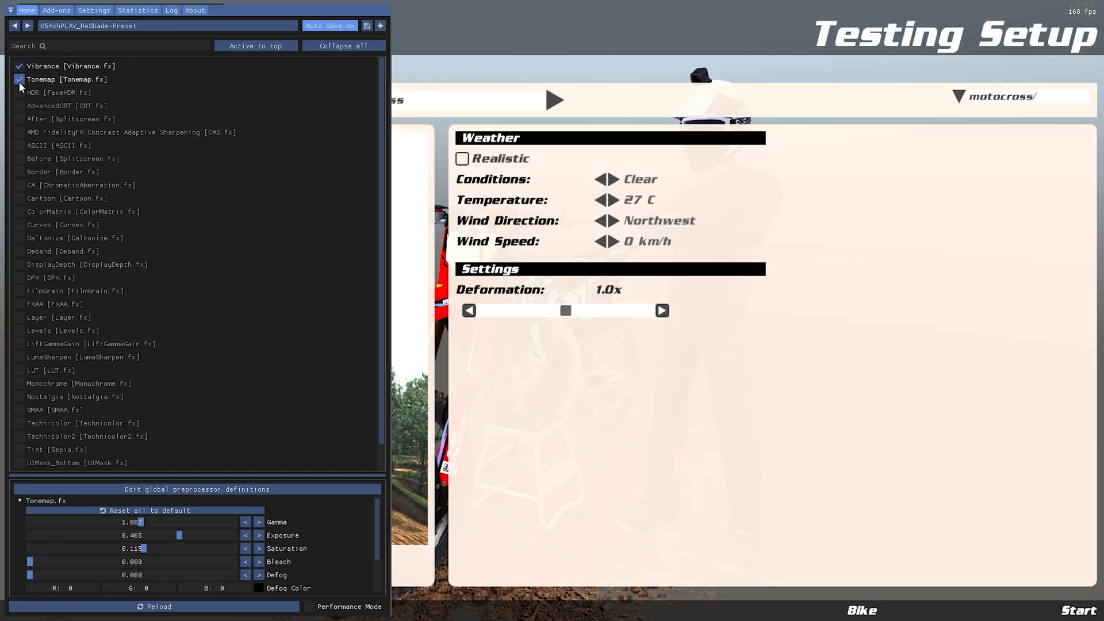
left_click(20, 79)
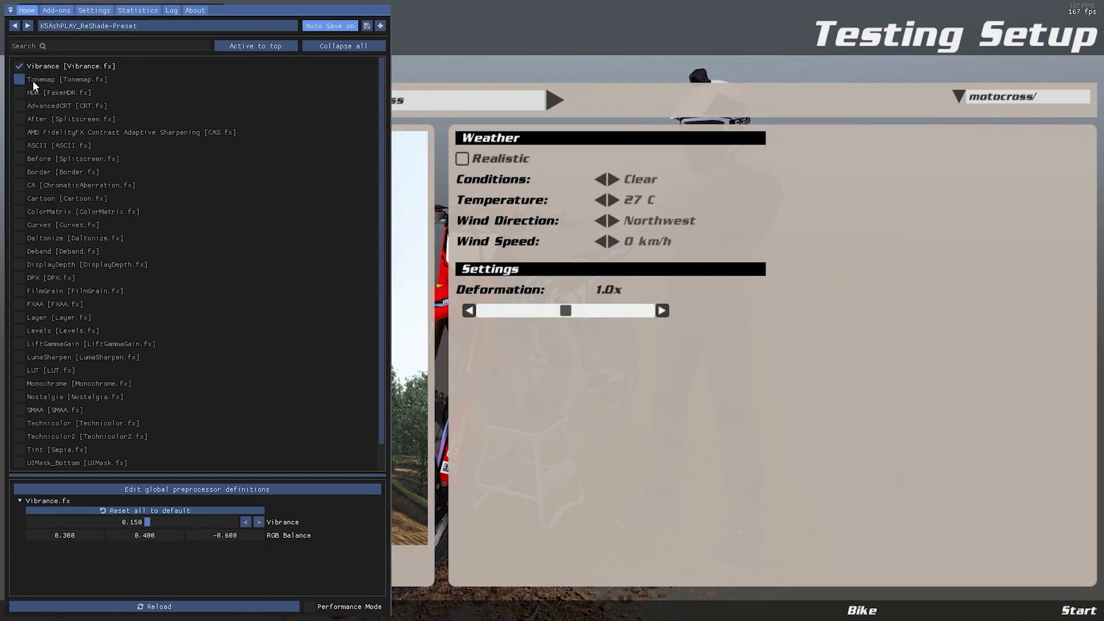
left_click(20, 79)
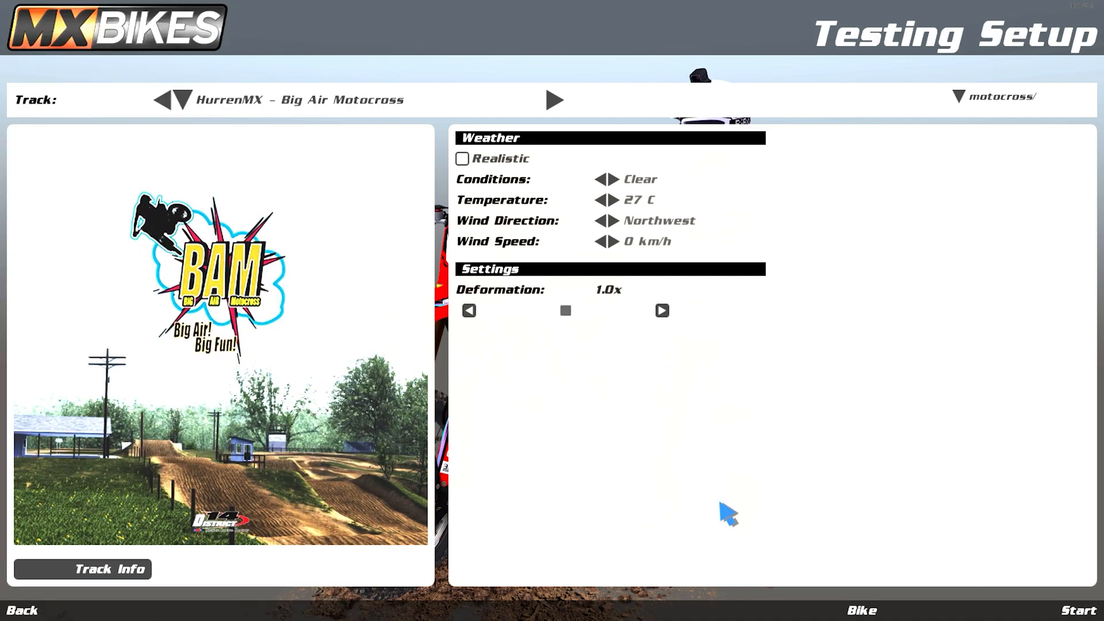
left_click(1079, 610)
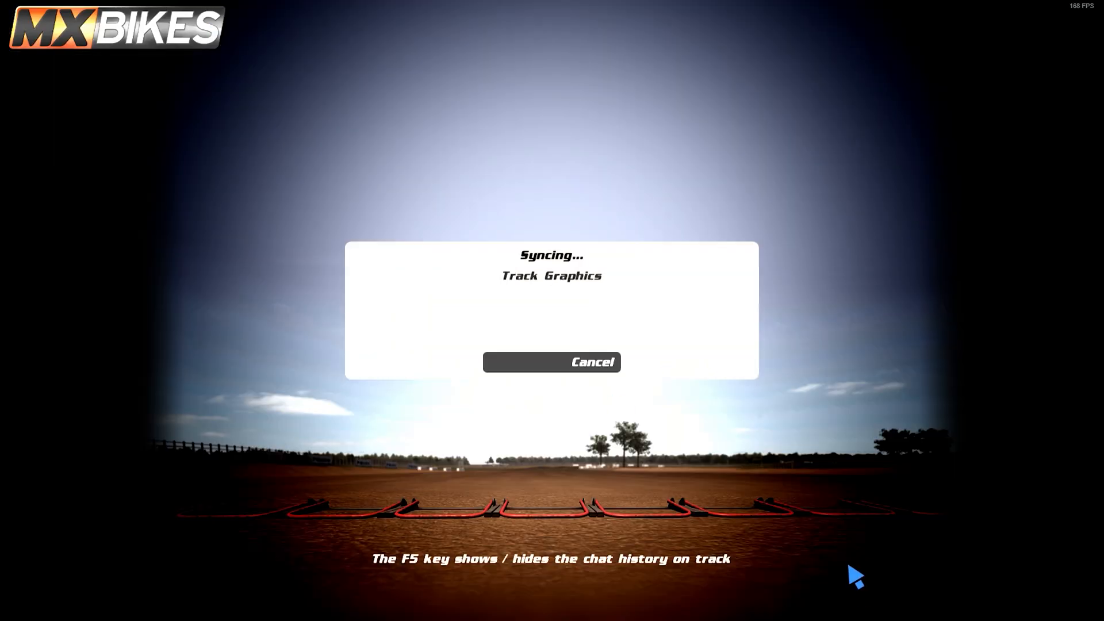